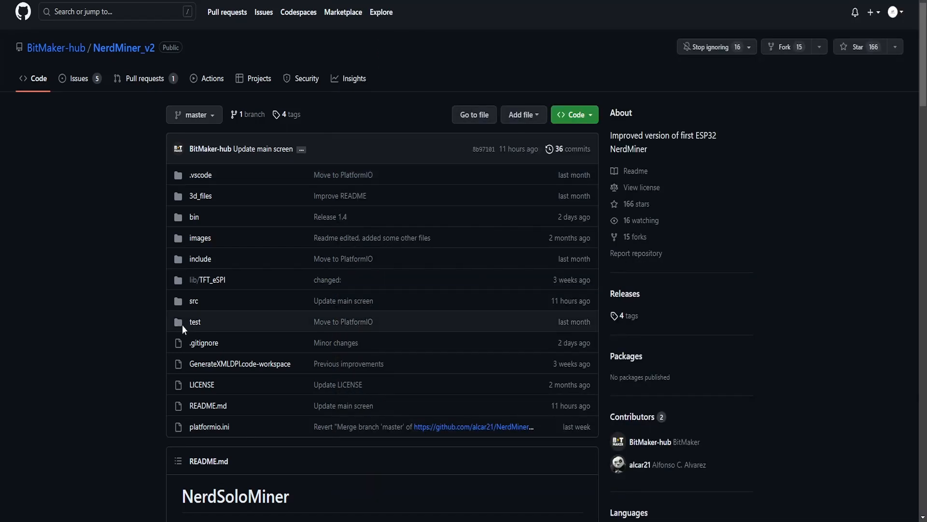
{"action": "mouse_move", "coordinate": [149, 325]}
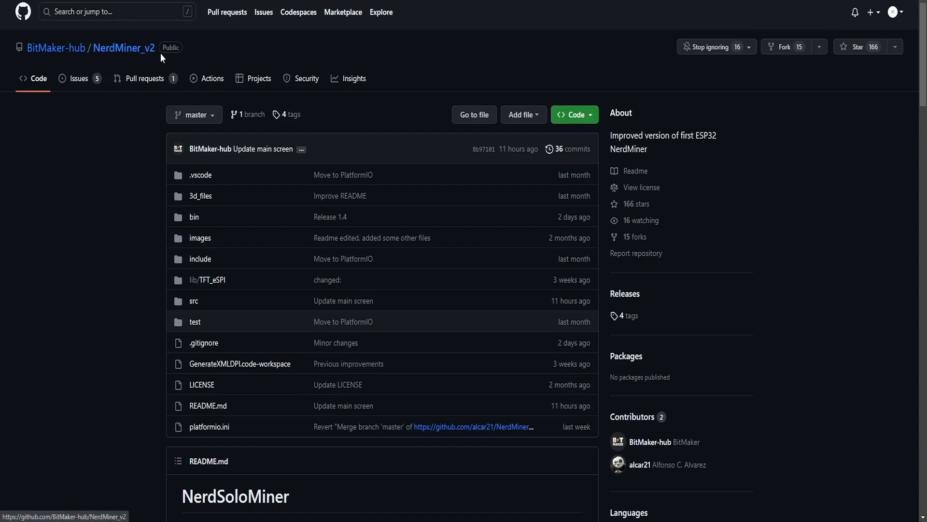
{"action": "mouse_move", "coordinate": [146, 169]}
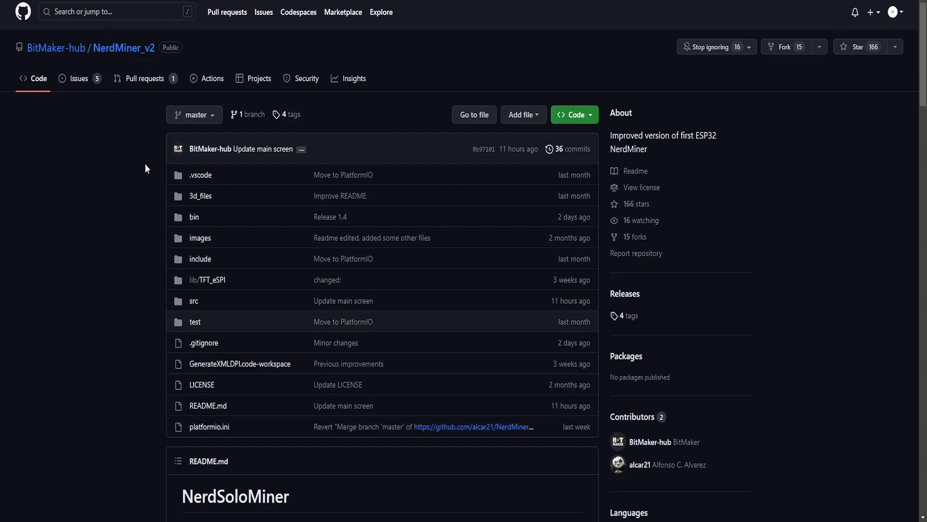
{"action": "mouse_move", "coordinate": [129, 323]}
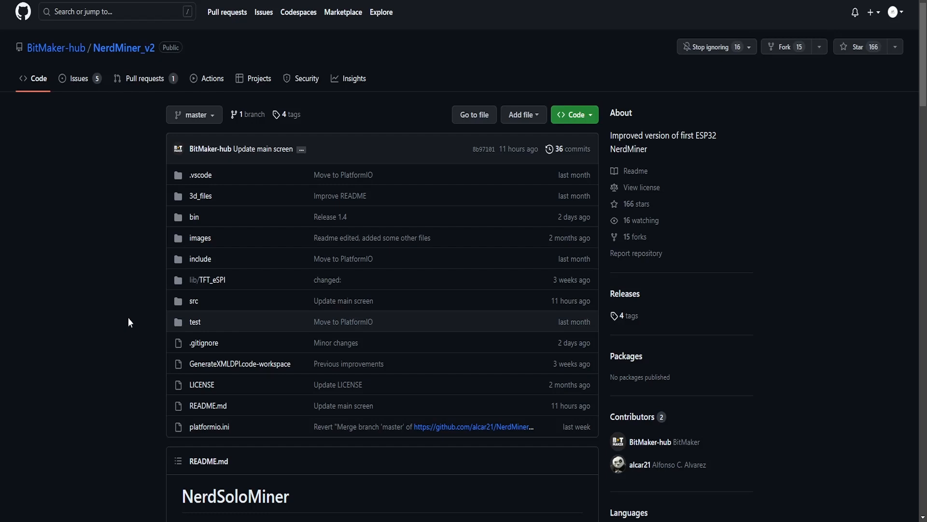
{"action": "mouse_move", "coordinate": [158, 390]}
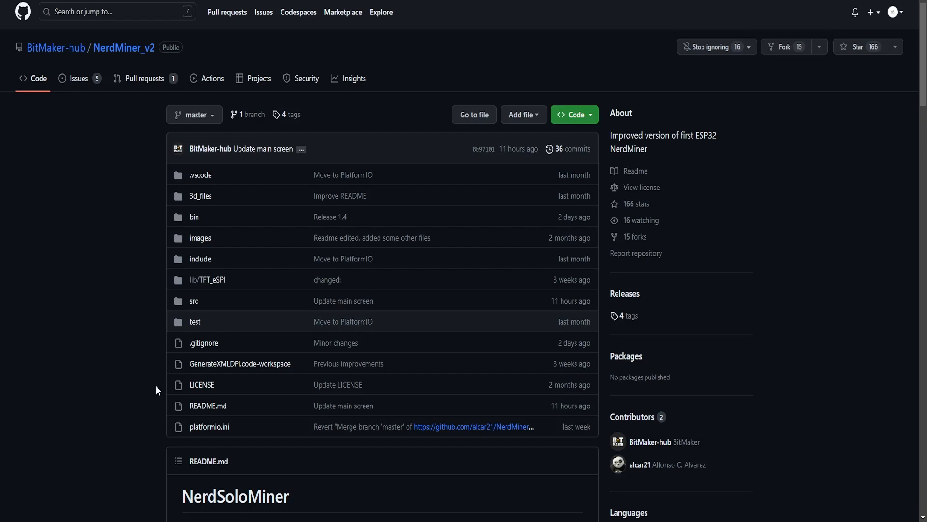
Reveal the NerdMiner_v2 repository's clone options with HTTPS address and ZIP download.
{"action": "left_click", "coordinate": [572, 115]}
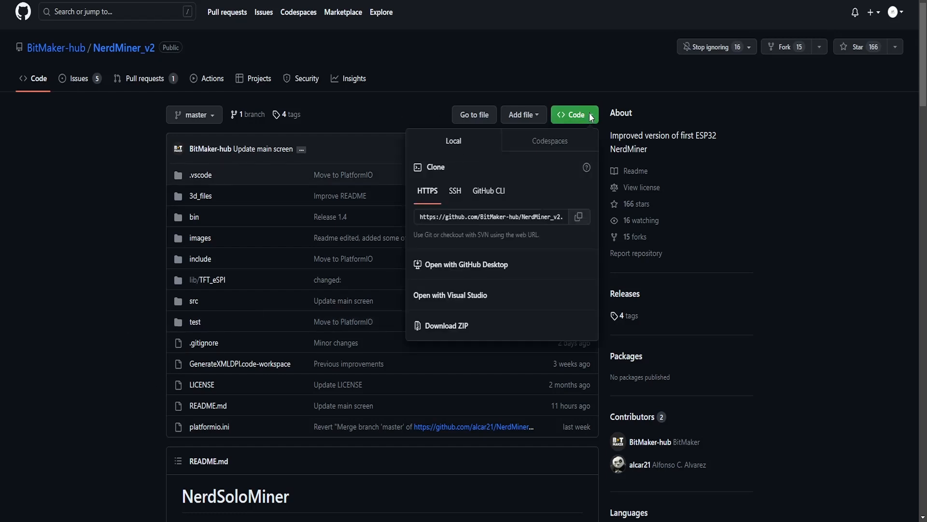
{"action": "mouse_move", "coordinate": [474, 329]}
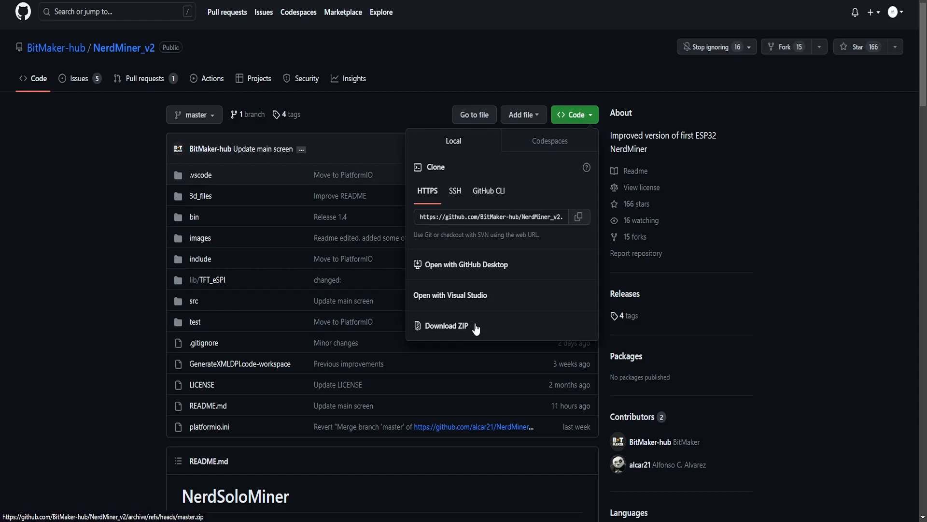
{"action": "mouse_move", "coordinate": [601, 489]}
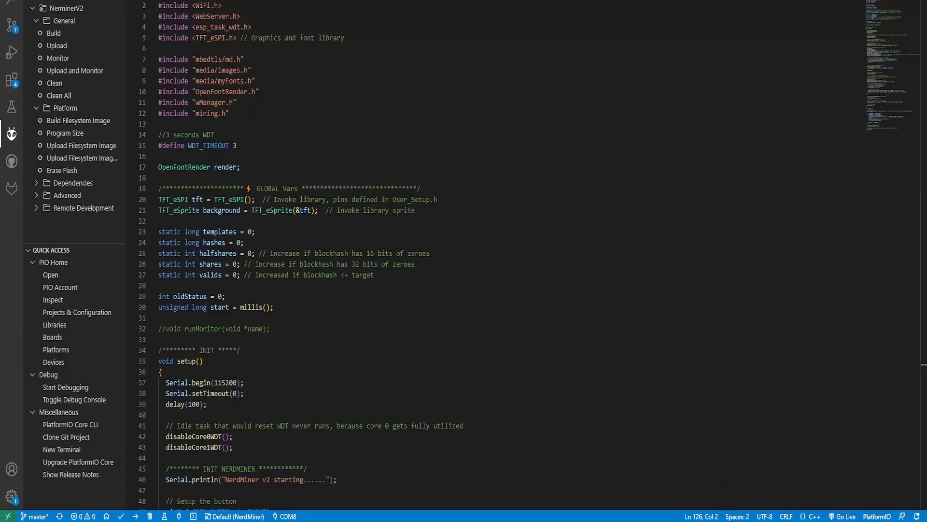
{"action": "mouse_move", "coordinate": [513, 339]}
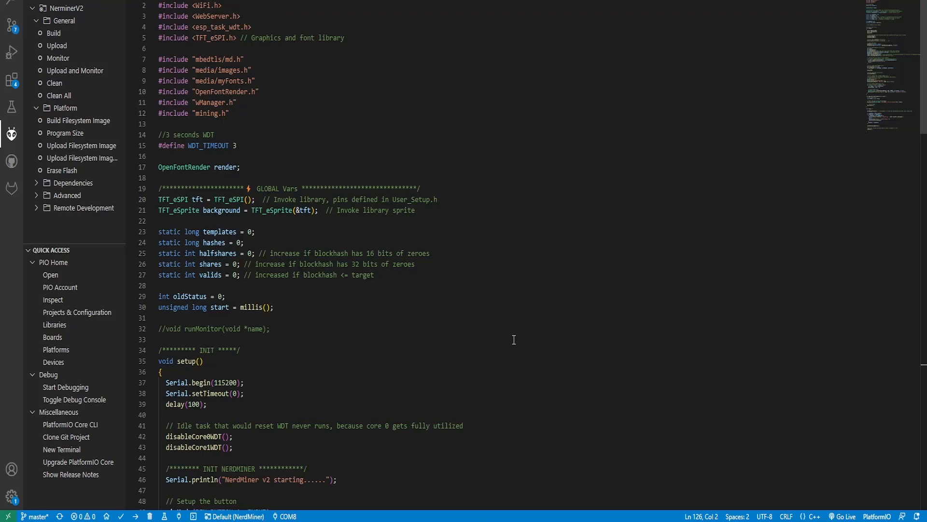
{"action": "mouse_move", "coordinate": [16, 151]}
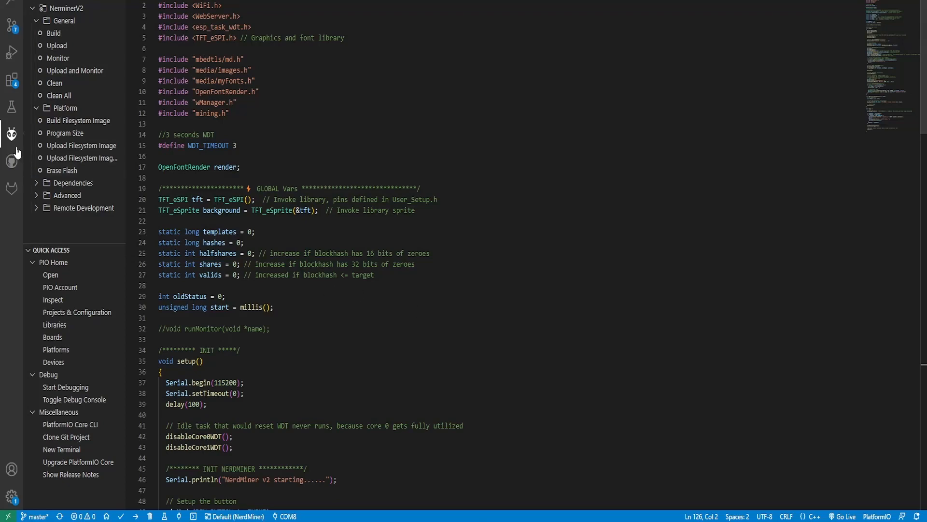
{"action": "mouse_move", "coordinate": [12, 136]}
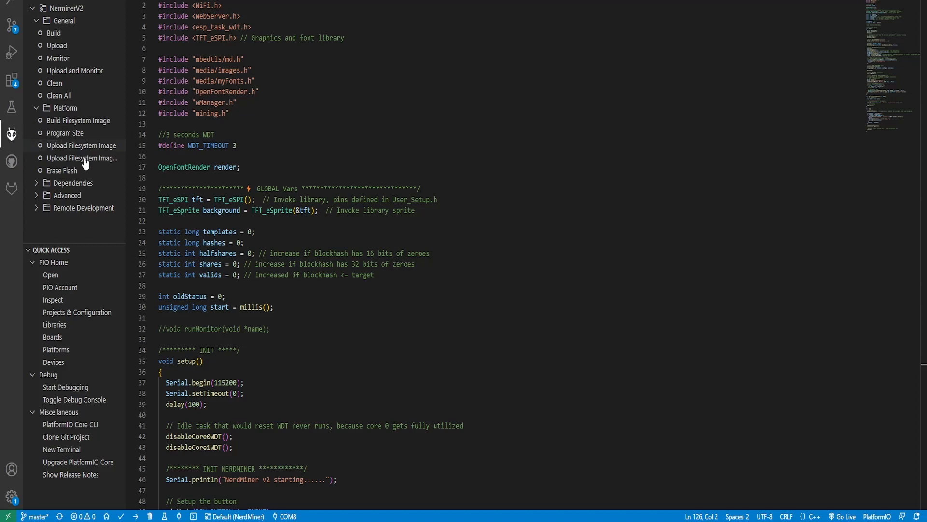
{"action": "mouse_move", "coordinate": [419, 292]}
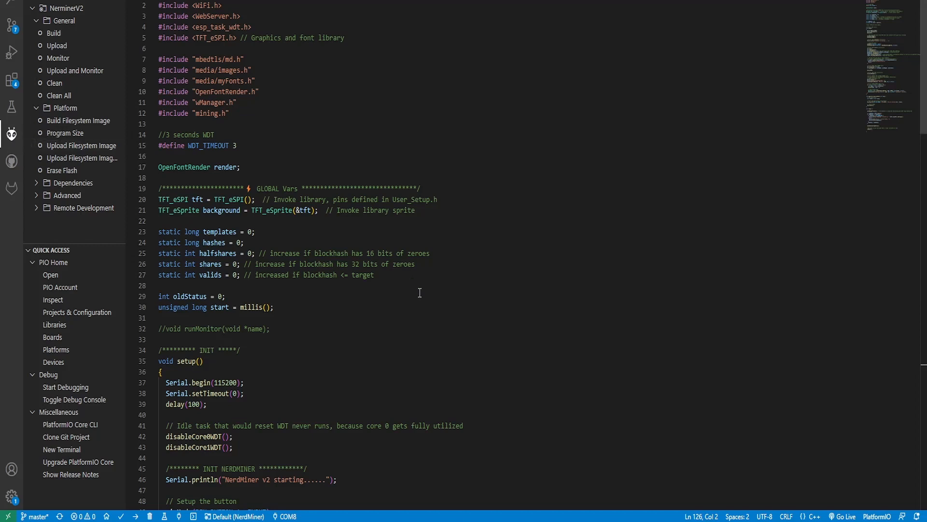
{"action": "mouse_move", "coordinate": [286, 330]}
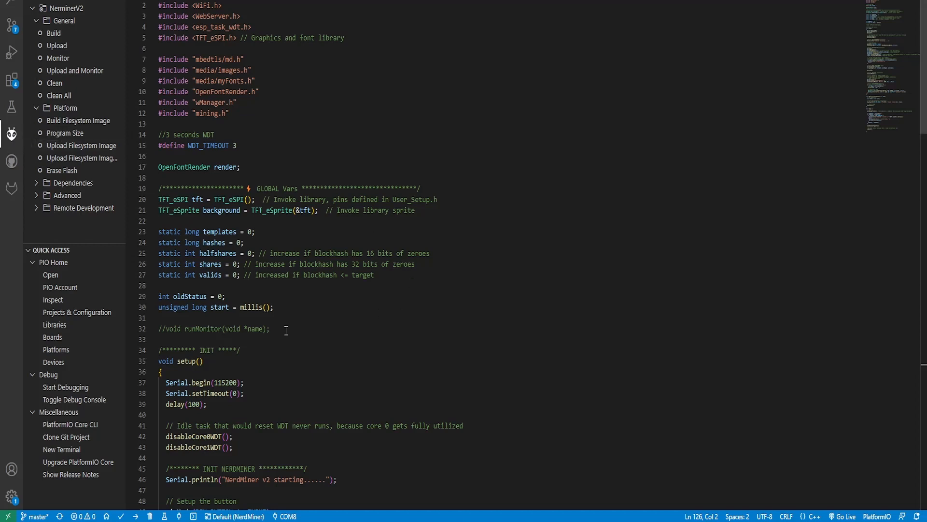
{"action": "mouse_move", "coordinate": [11, 134]}
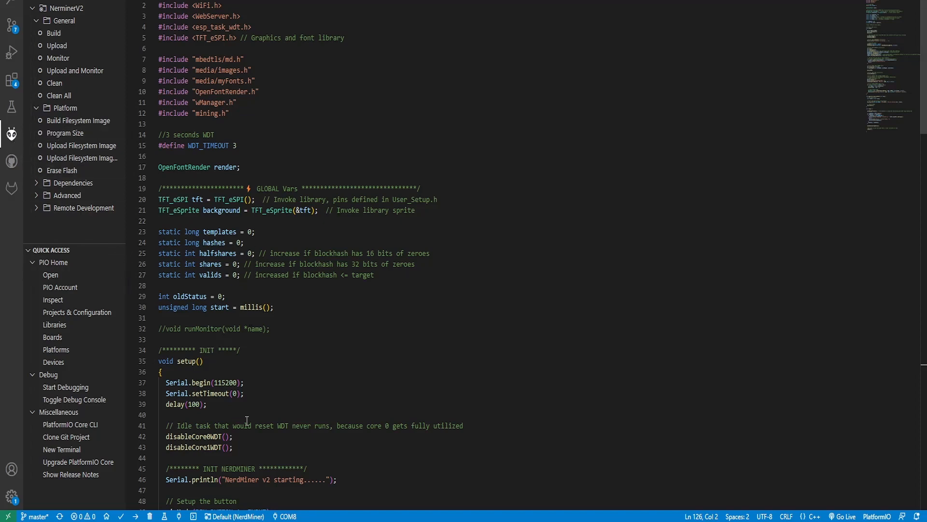
{"action": "mouse_move", "coordinate": [291, 363]}
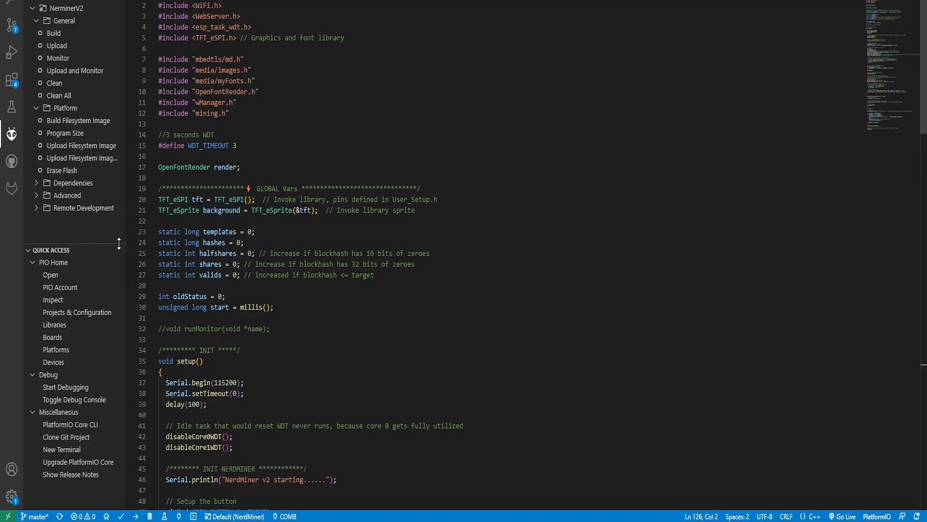
{"action": "mouse_move", "coordinate": [54, 33]}
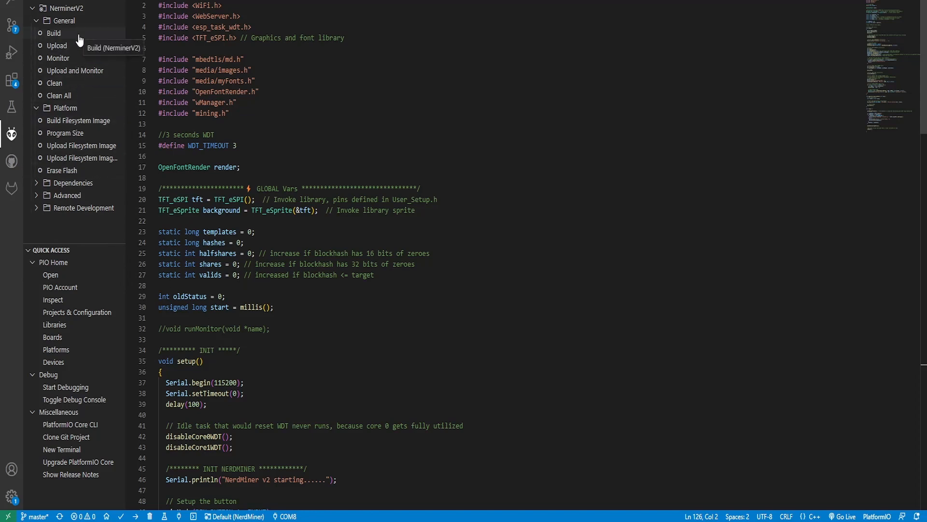
{"action": "mouse_move", "coordinate": [11, 136]}
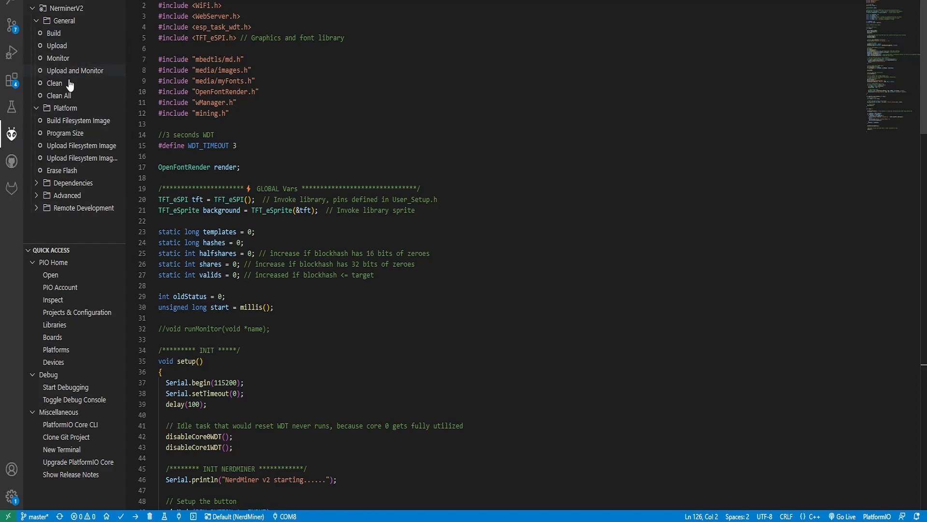
Run the PlatformIO Clean task for the NerminerV2 environment in the terminal.
{"action": "left_click", "coordinate": [54, 83]}
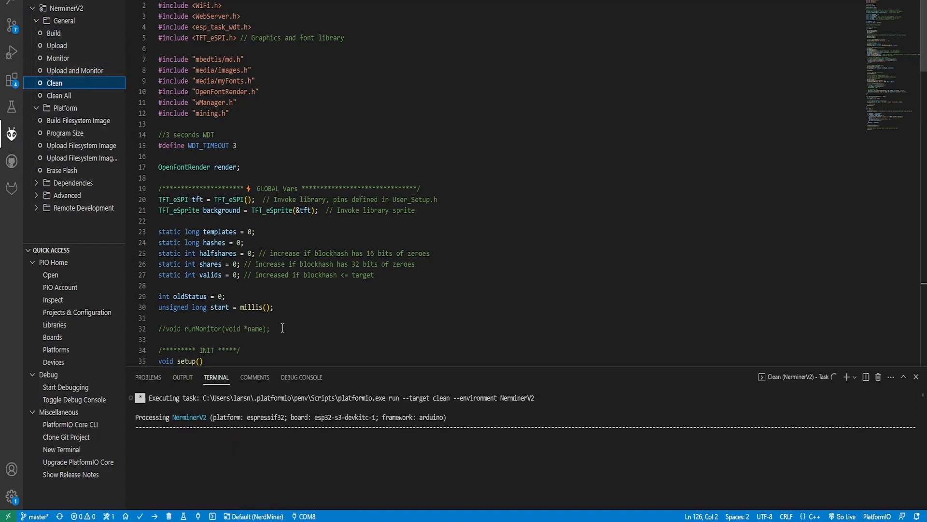